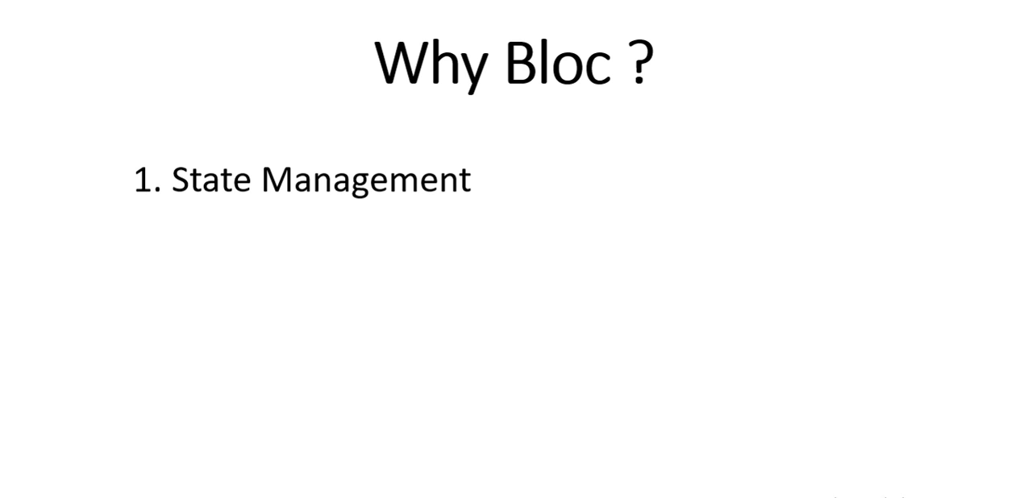
{"action": "mouse_move", "coordinate": [695, 391]}
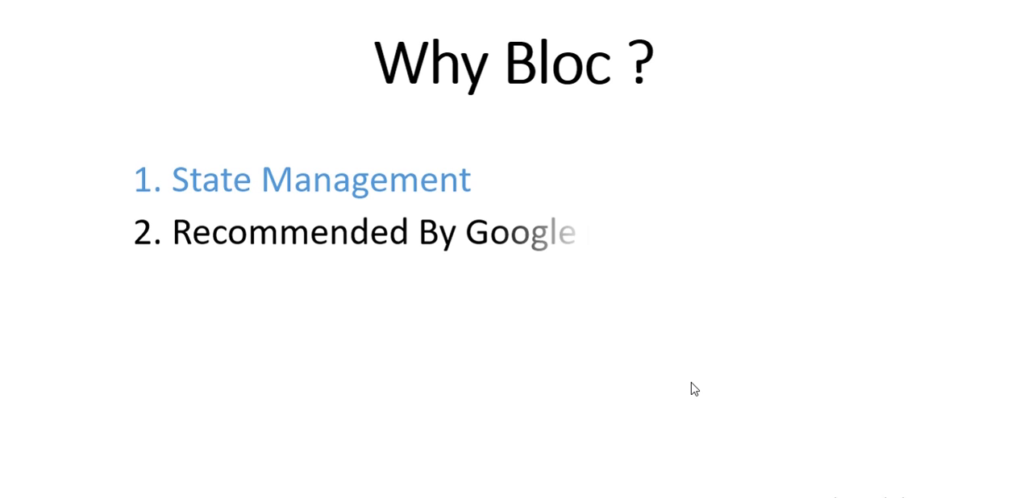
{"action": "type", "text": "Developers."}
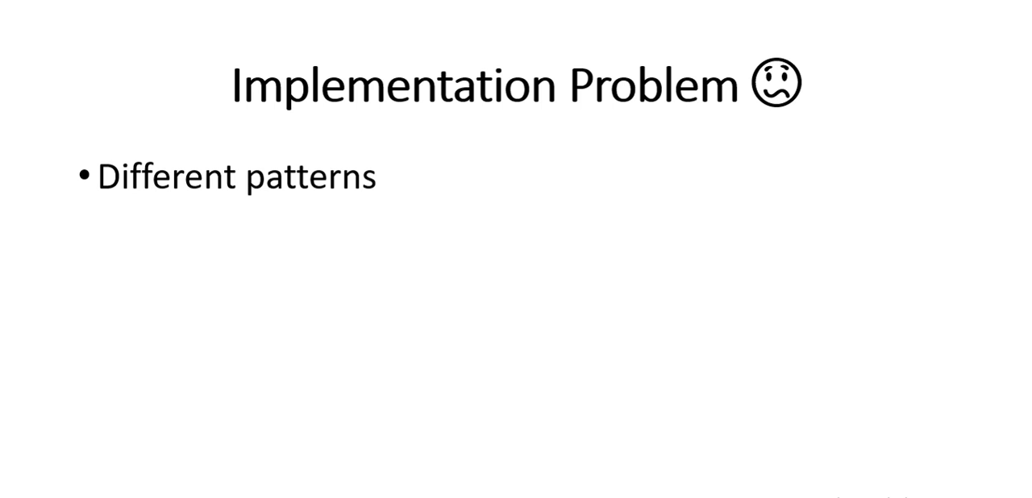
Reveal the first numbered point, '1. Stream Controller', under Different patterns.
{"action": "key", "text": "right"}
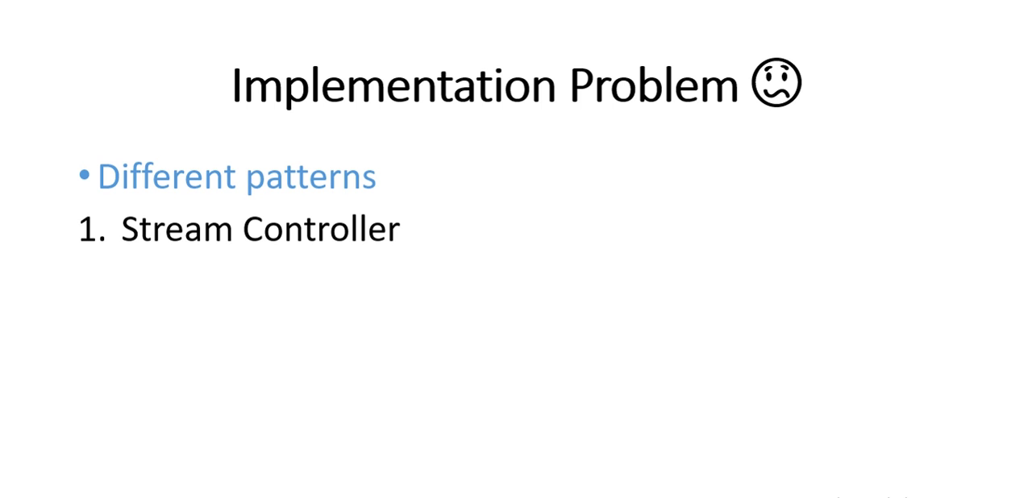